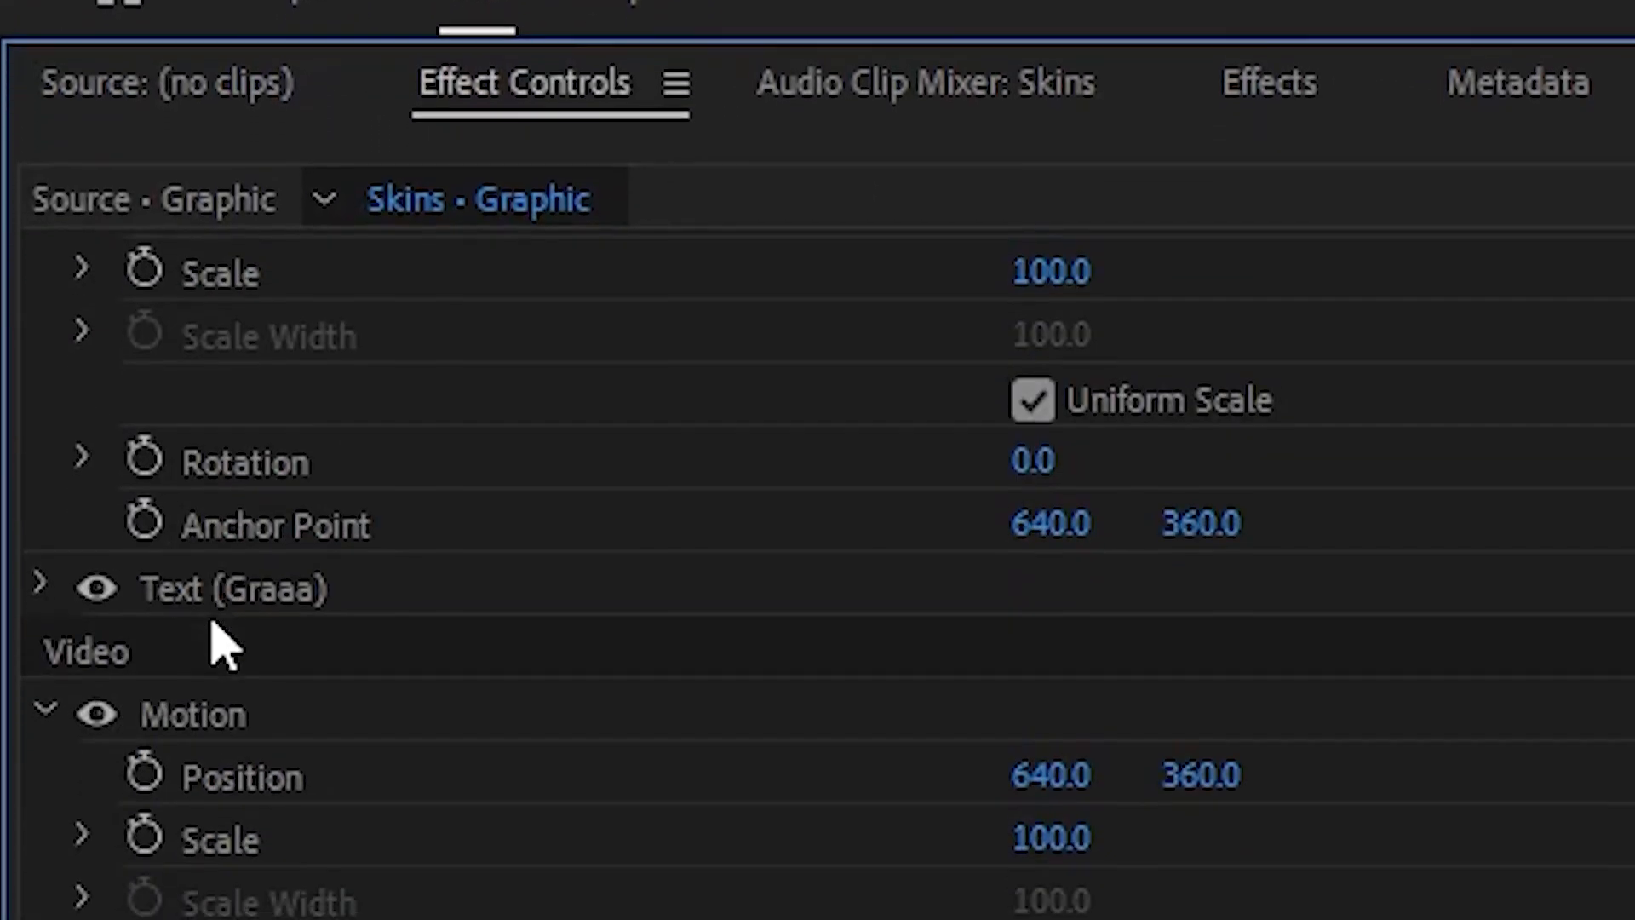
- Expand the 'Graaa' text's properties and reveal the Source Text font list with Tahoma current
left_click(41, 588)
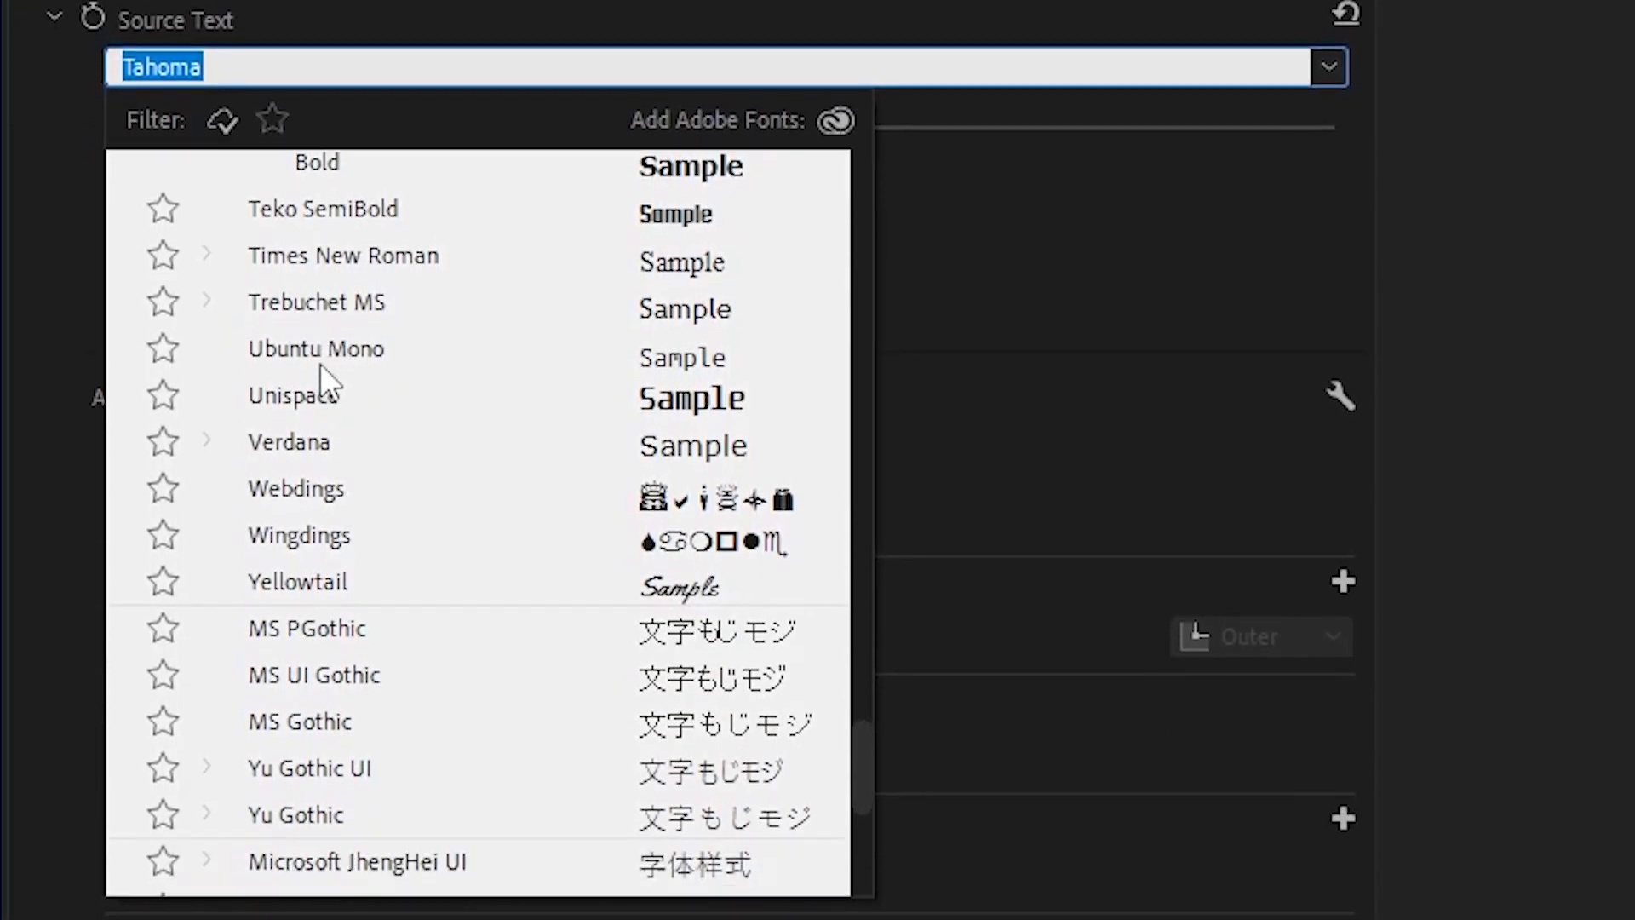
scroll("down", 3)
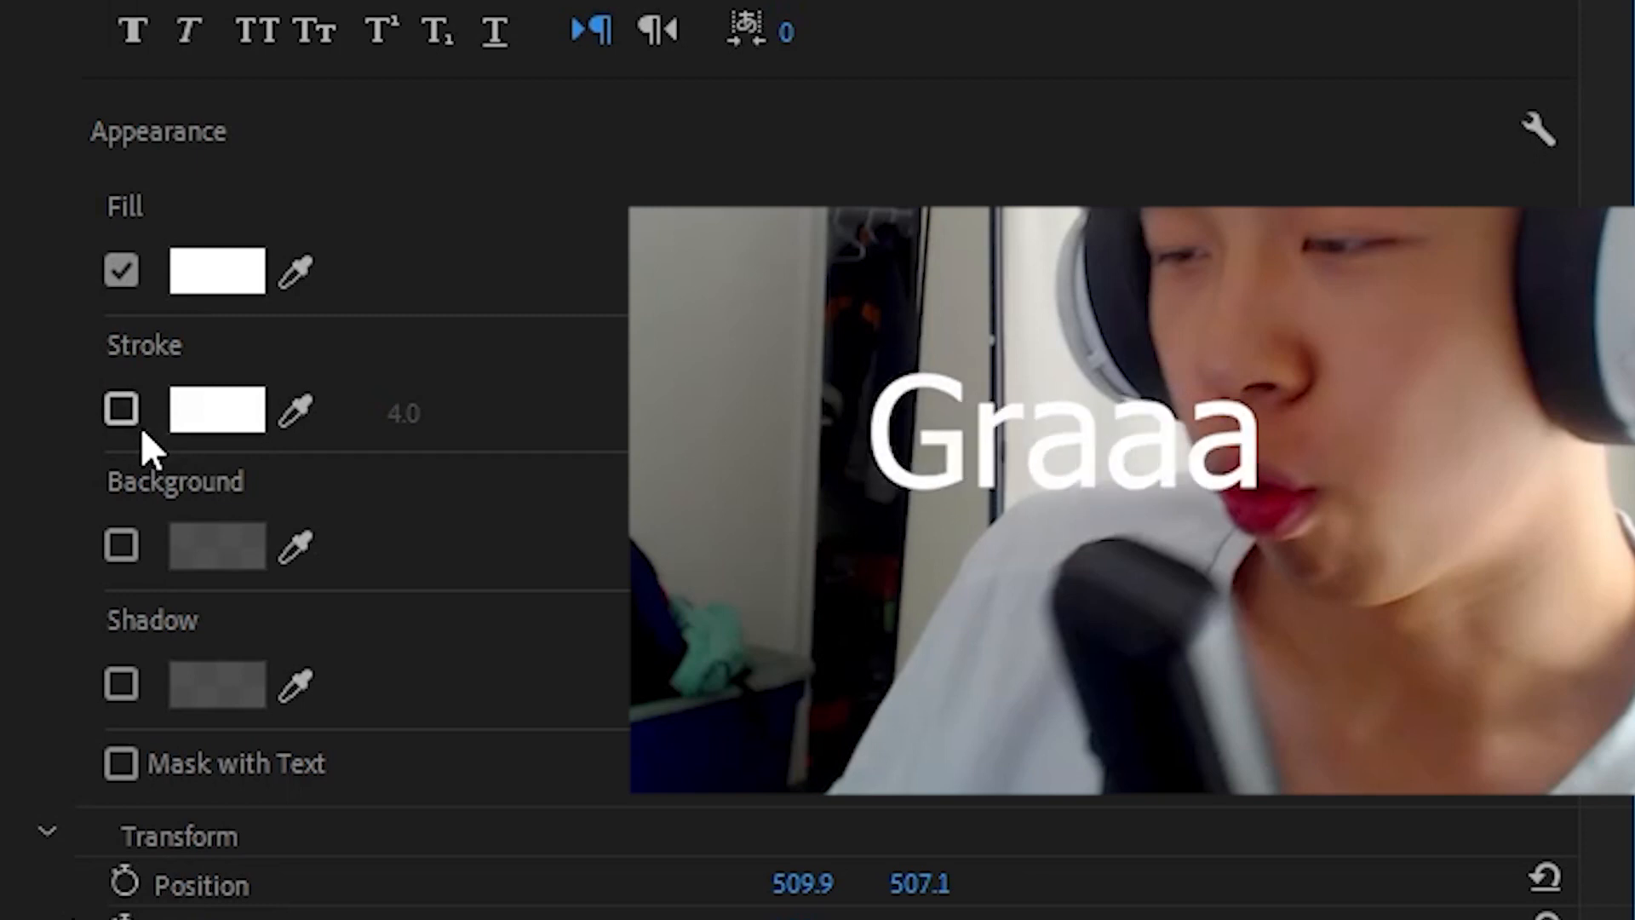
- Keep the white fill, leave Stroke off after toggling it, and enable a black drop shadow
left_click(121, 408)
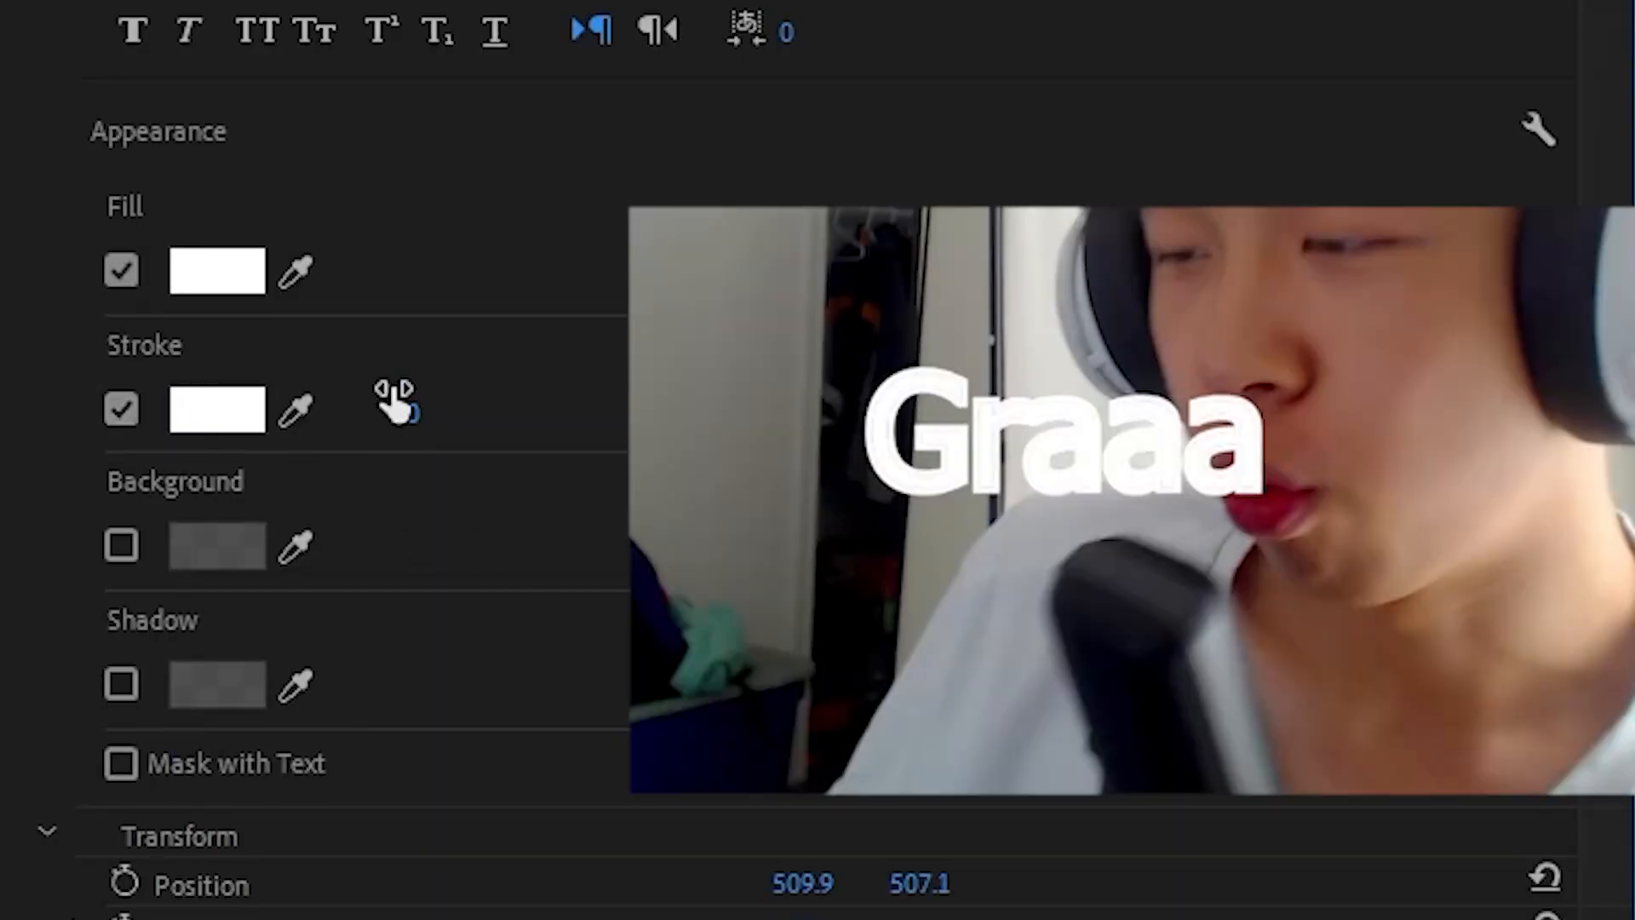
left_click(121, 408)
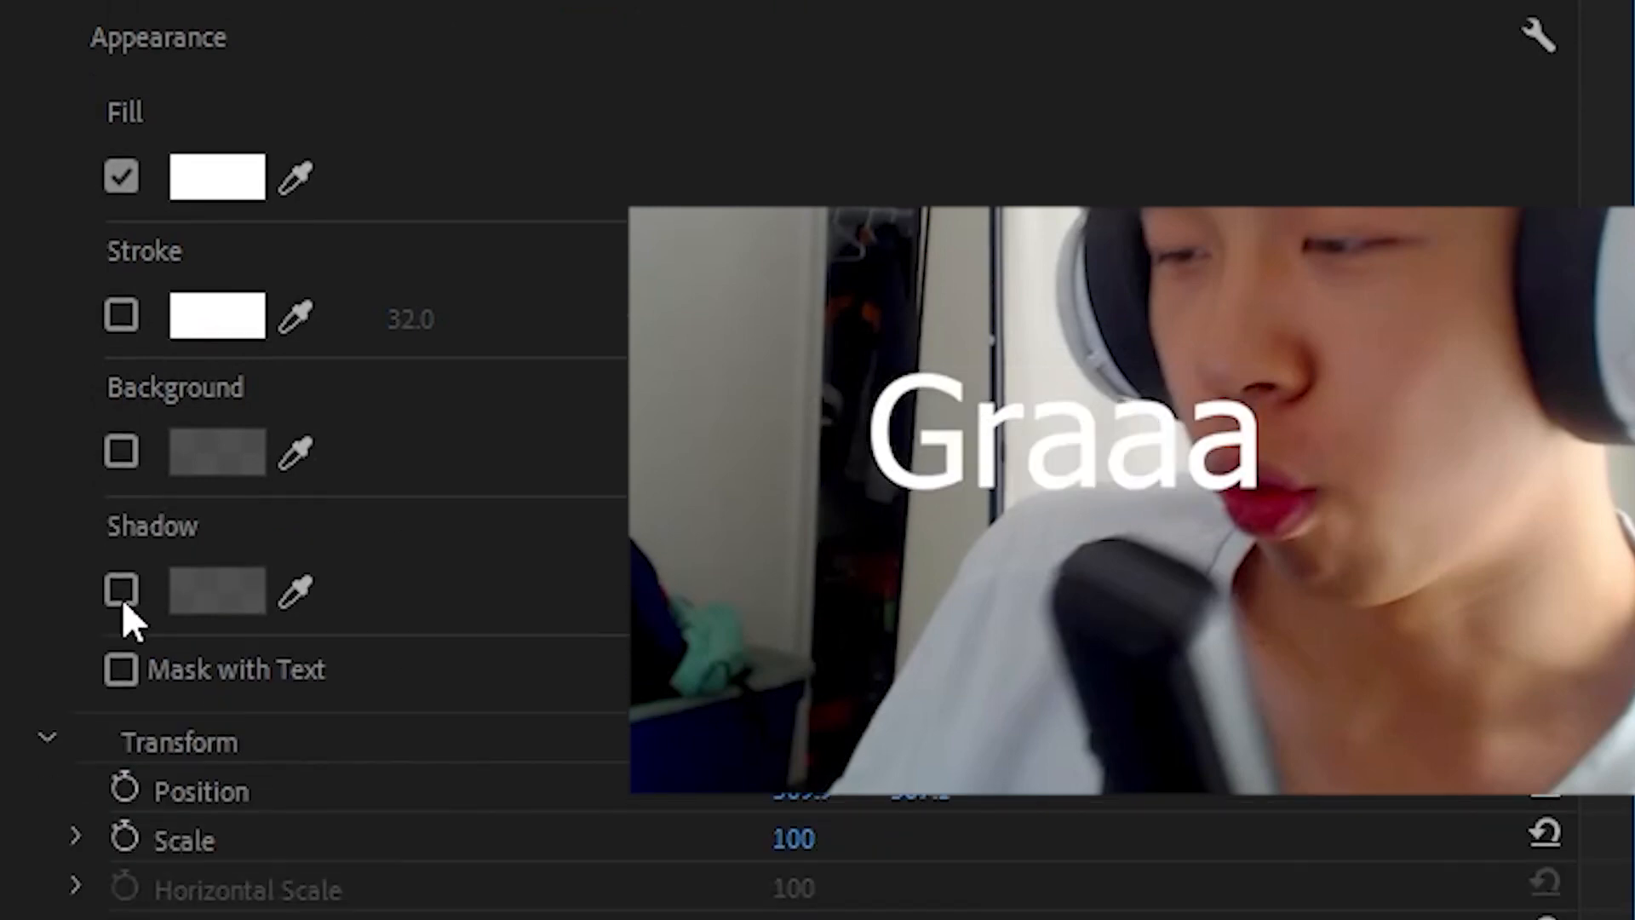
left_click(121, 591)
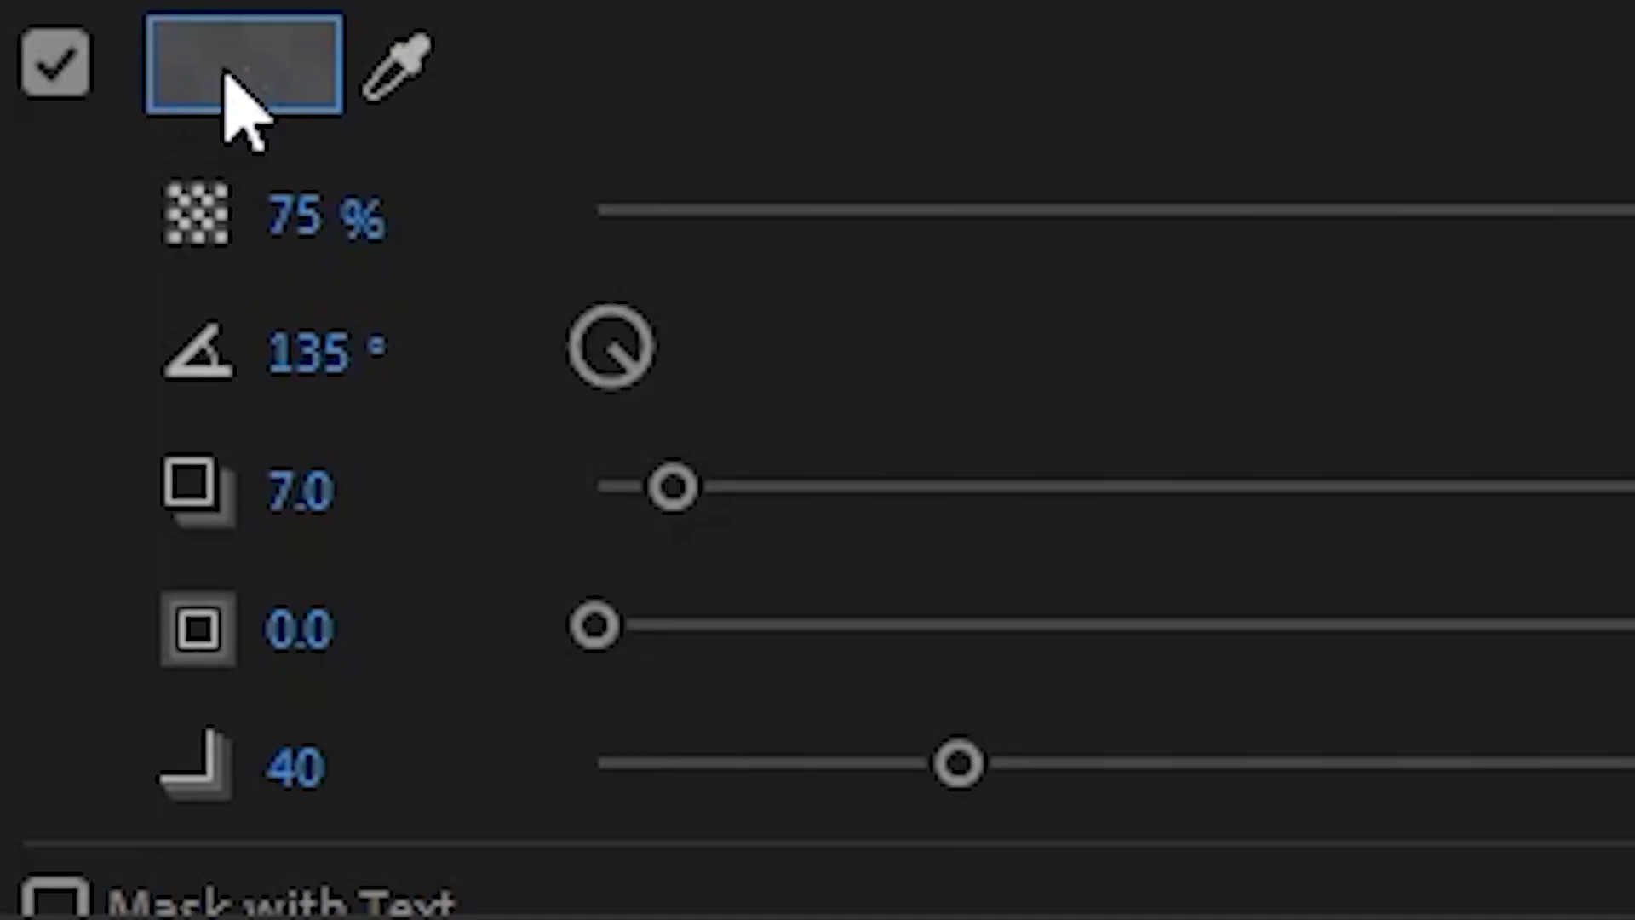
left_click(242, 63)
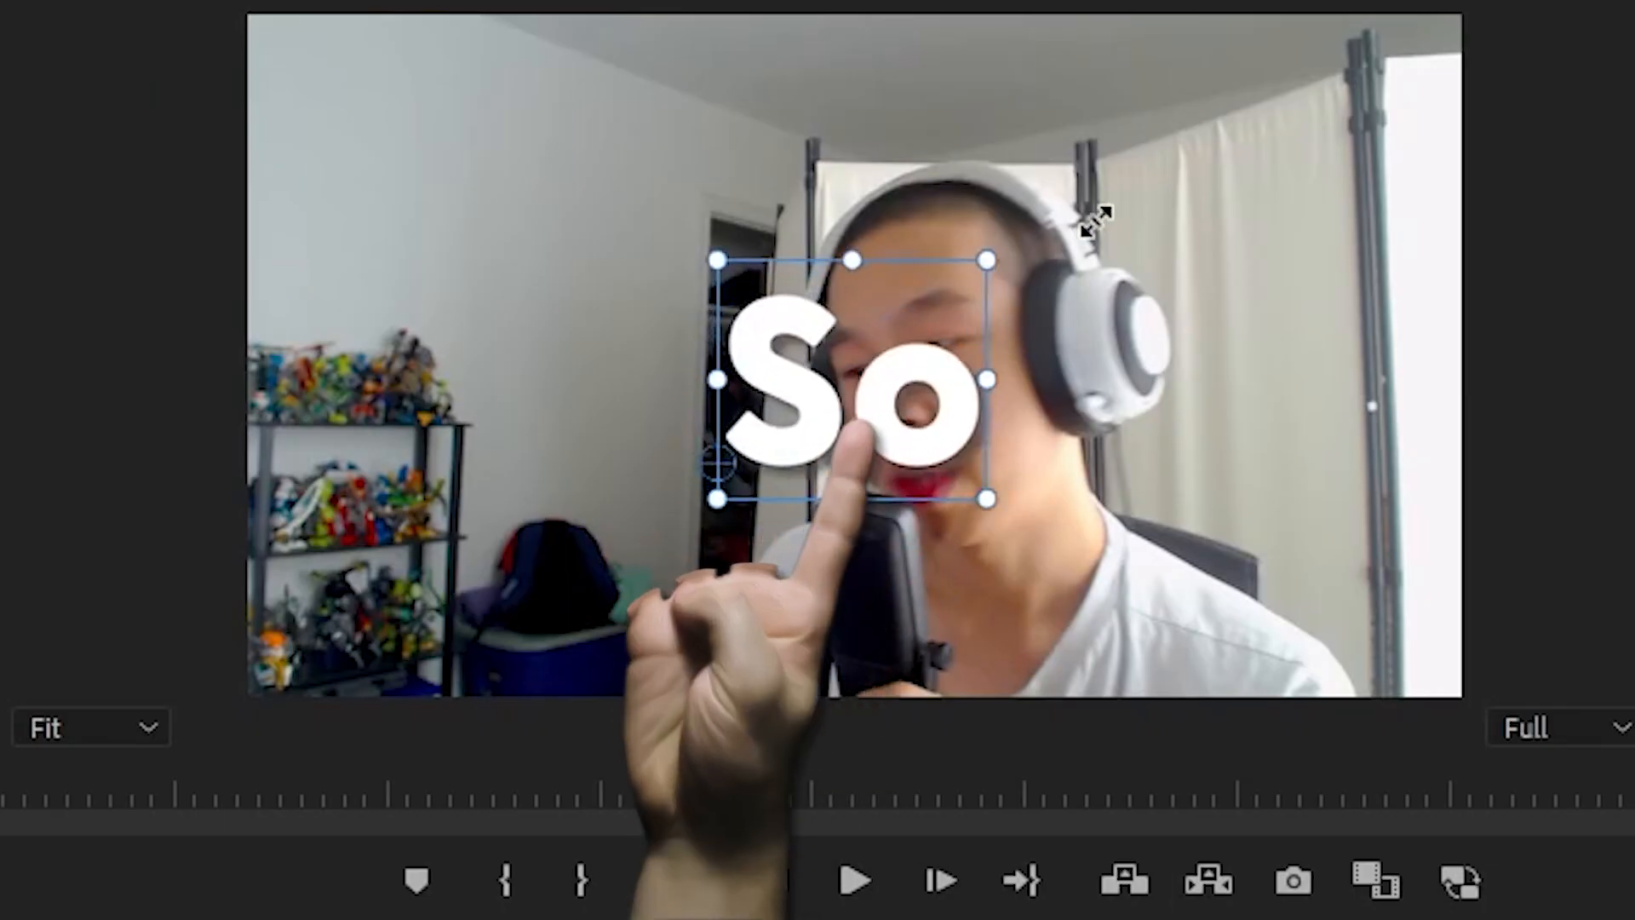
- Resize the word 'So' in the preview so it sits slightly below the frame centre
left_click_drag(854, 378, 853, 354)
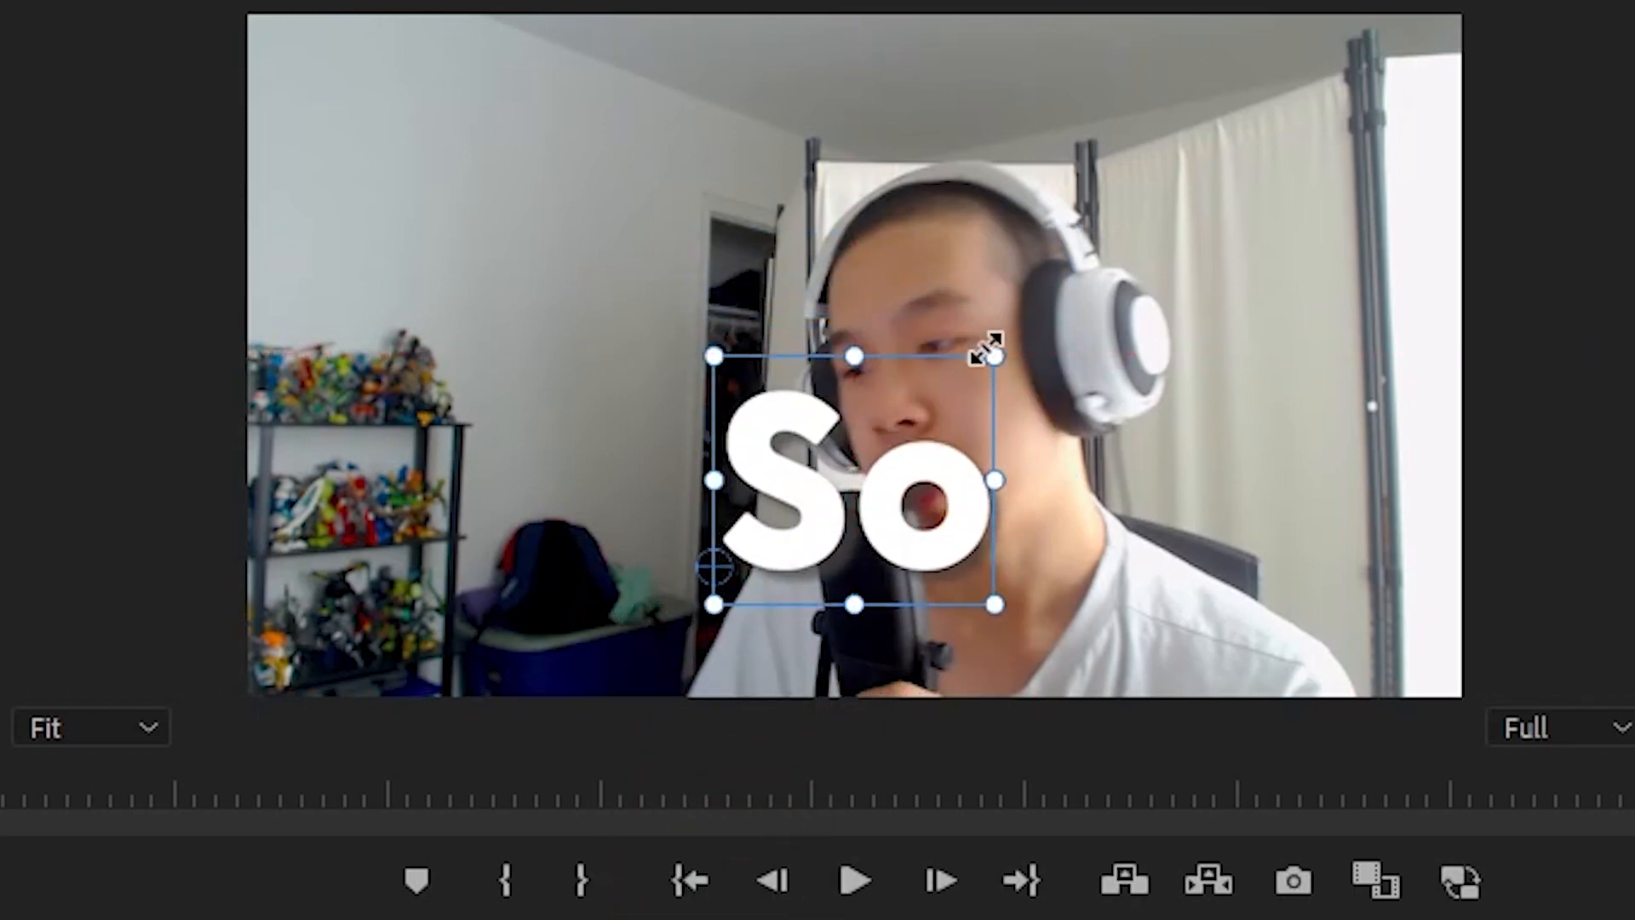
left_click(1007, 113)
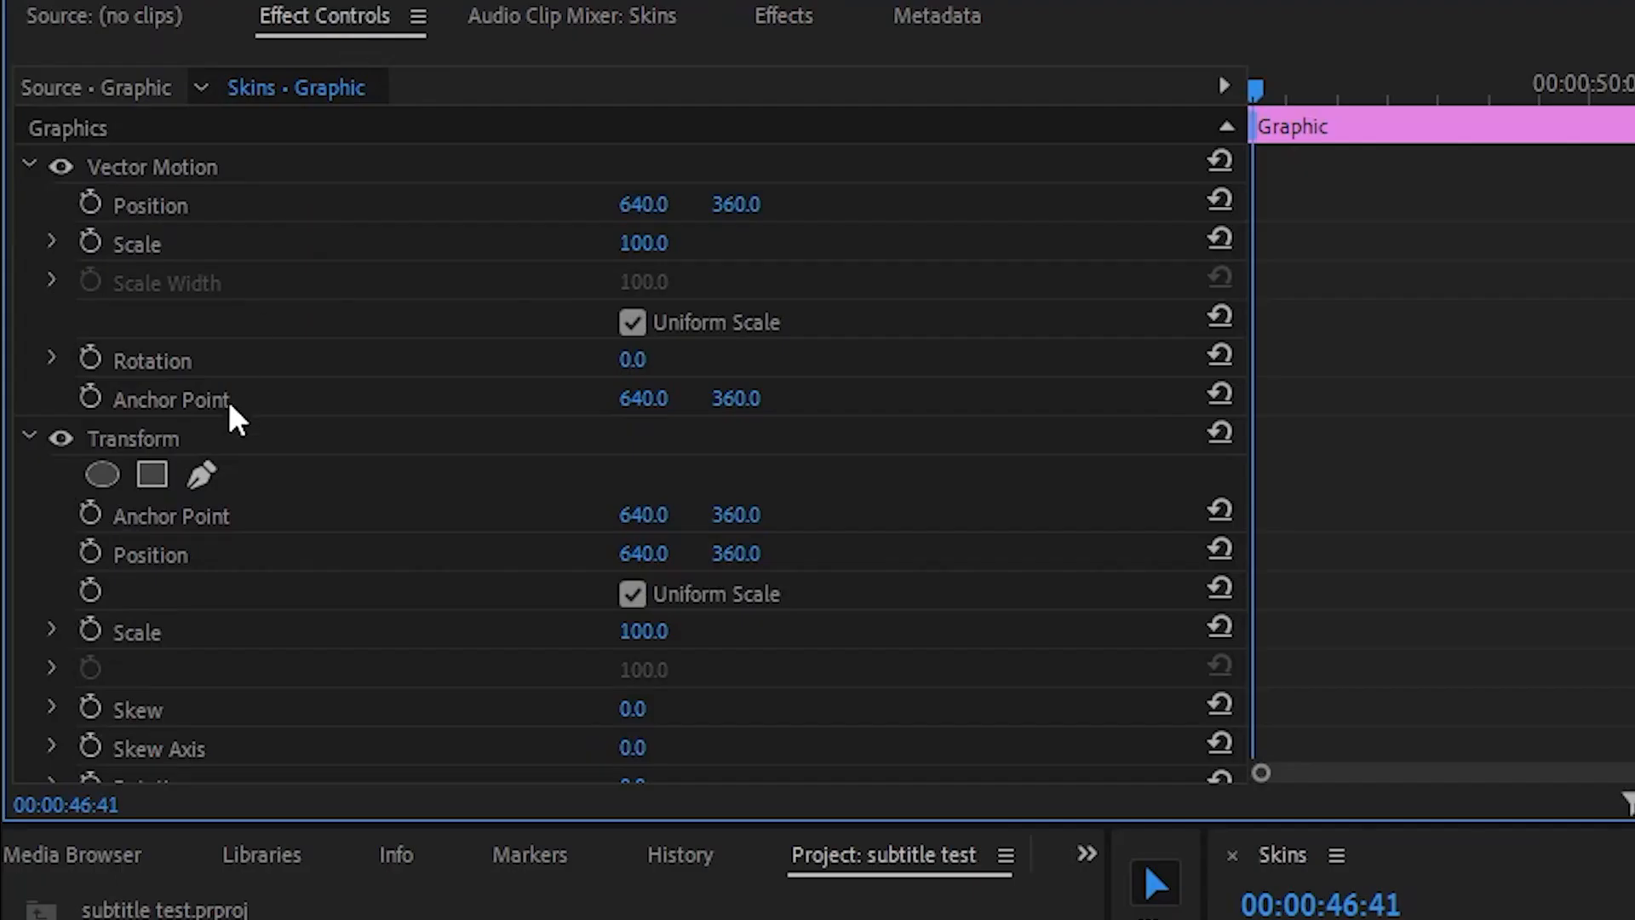
- Keyframe Opacity at 0 at the clip start for the fade-in
scroll("down", 3)
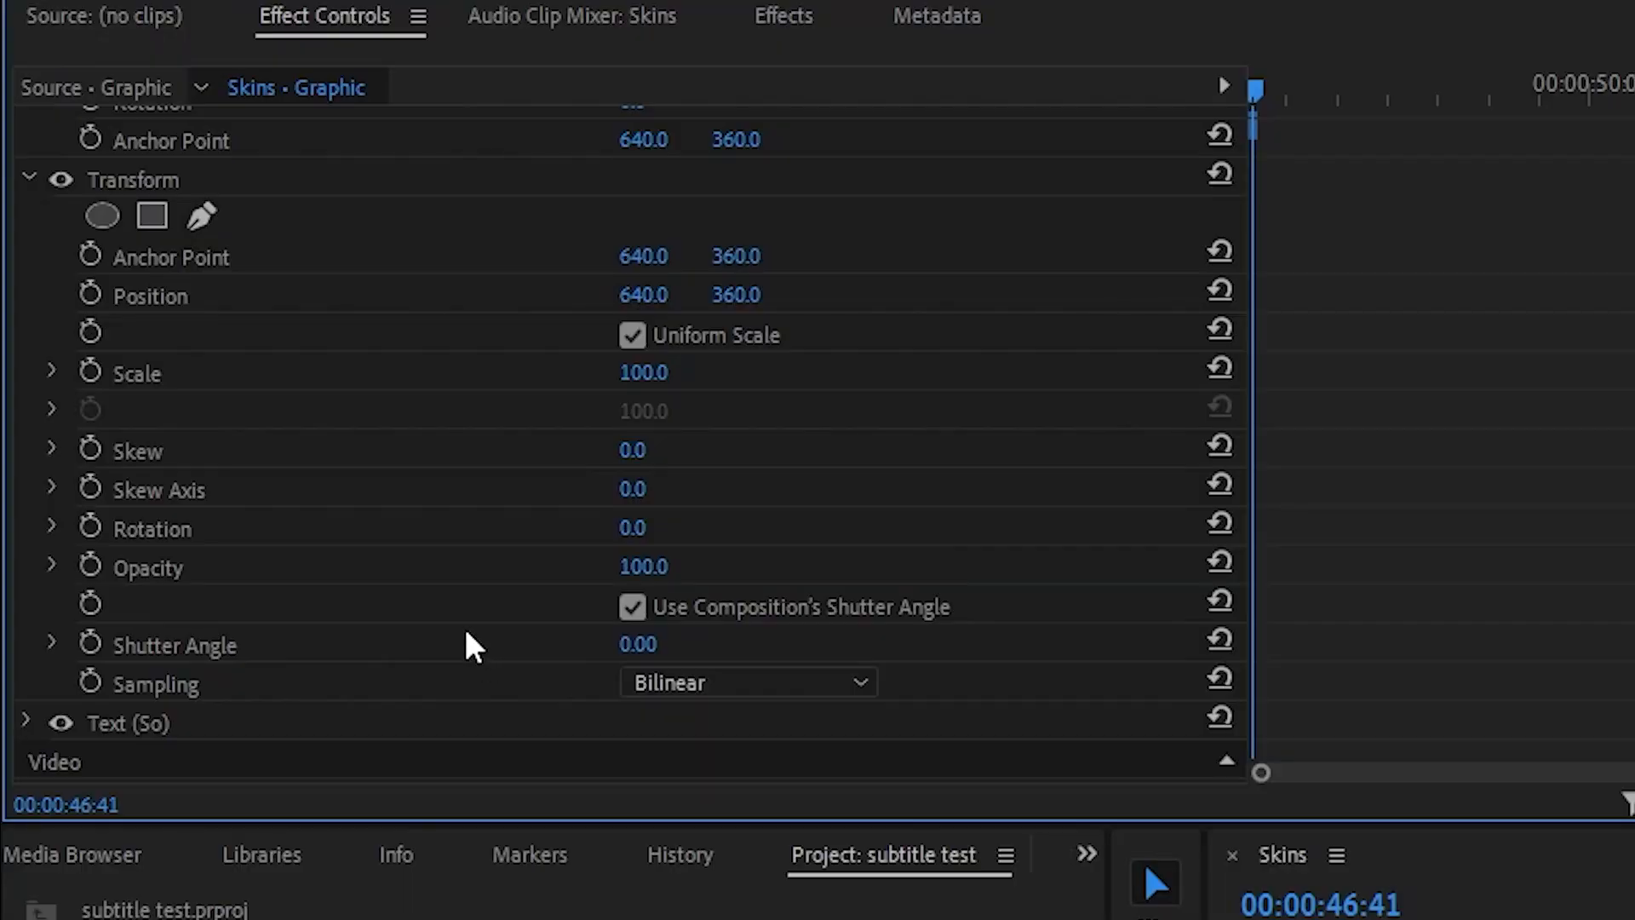
mouse_move(709, 746)
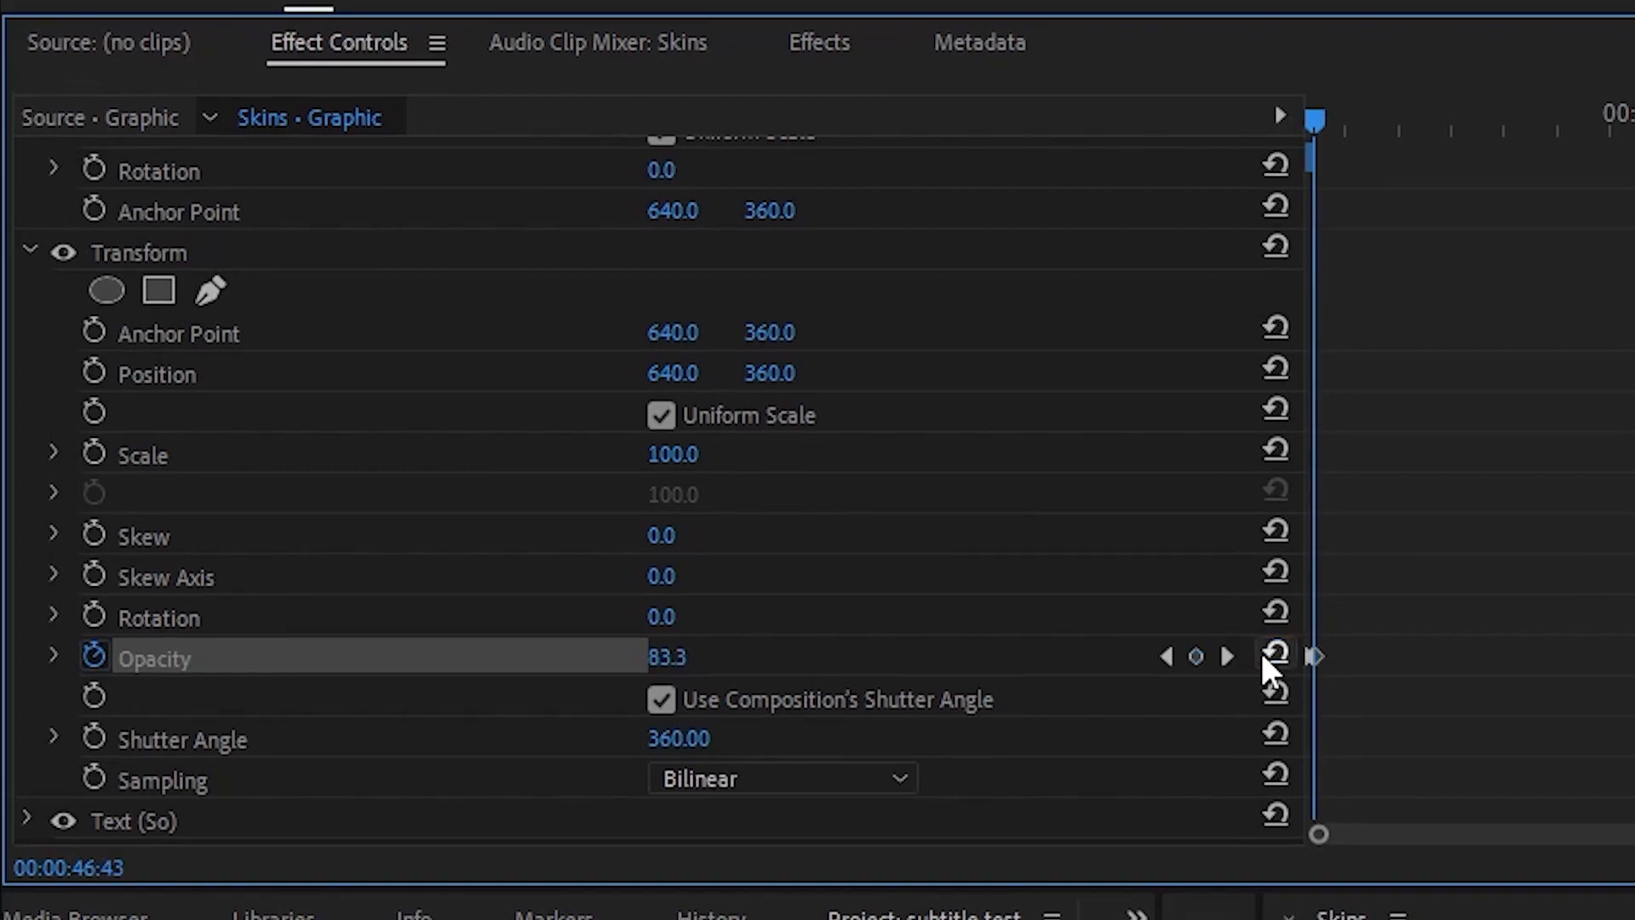
left_click(1274, 656)
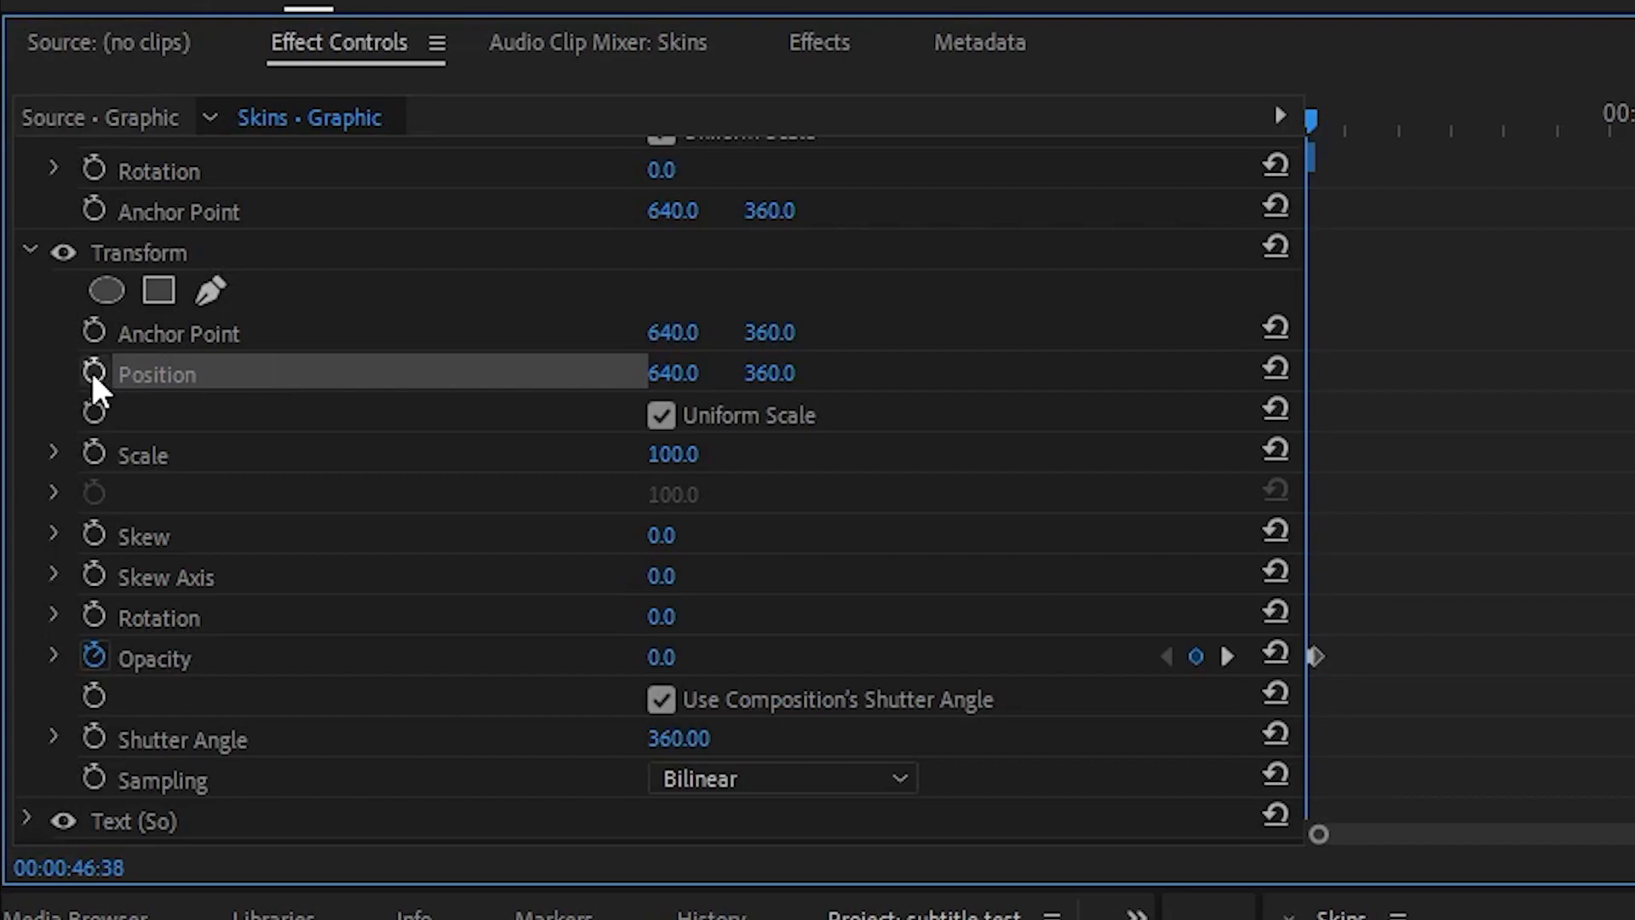
- Keyframe Position with a starting vertical value of 400 so the text slides up
left_click(94, 373)
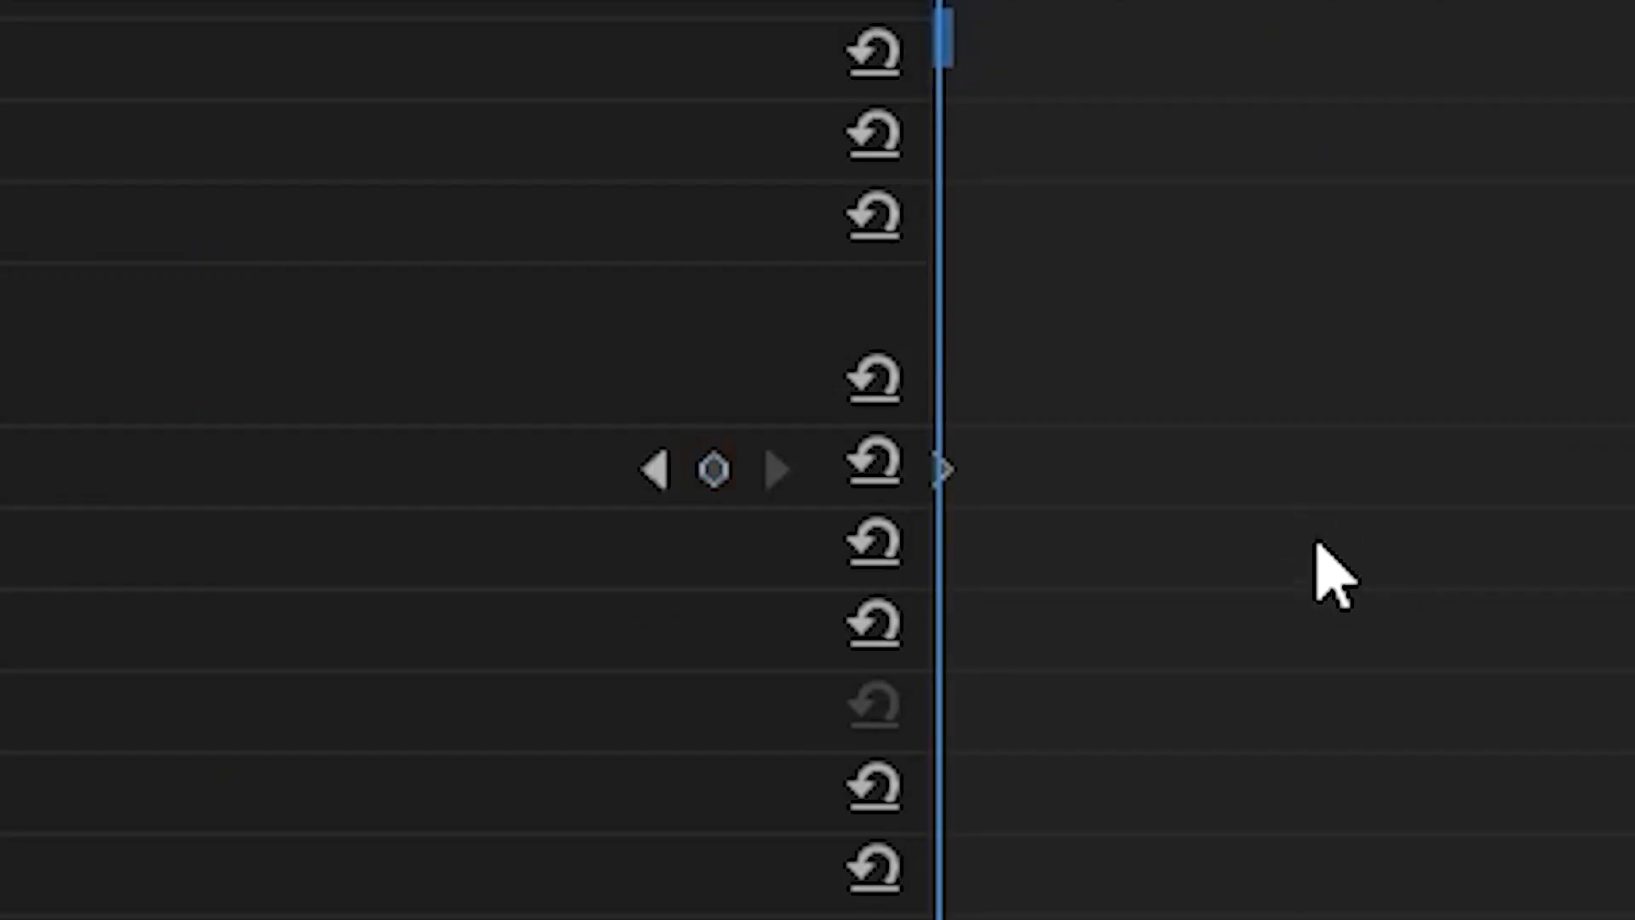
mouse_move(714, 470)
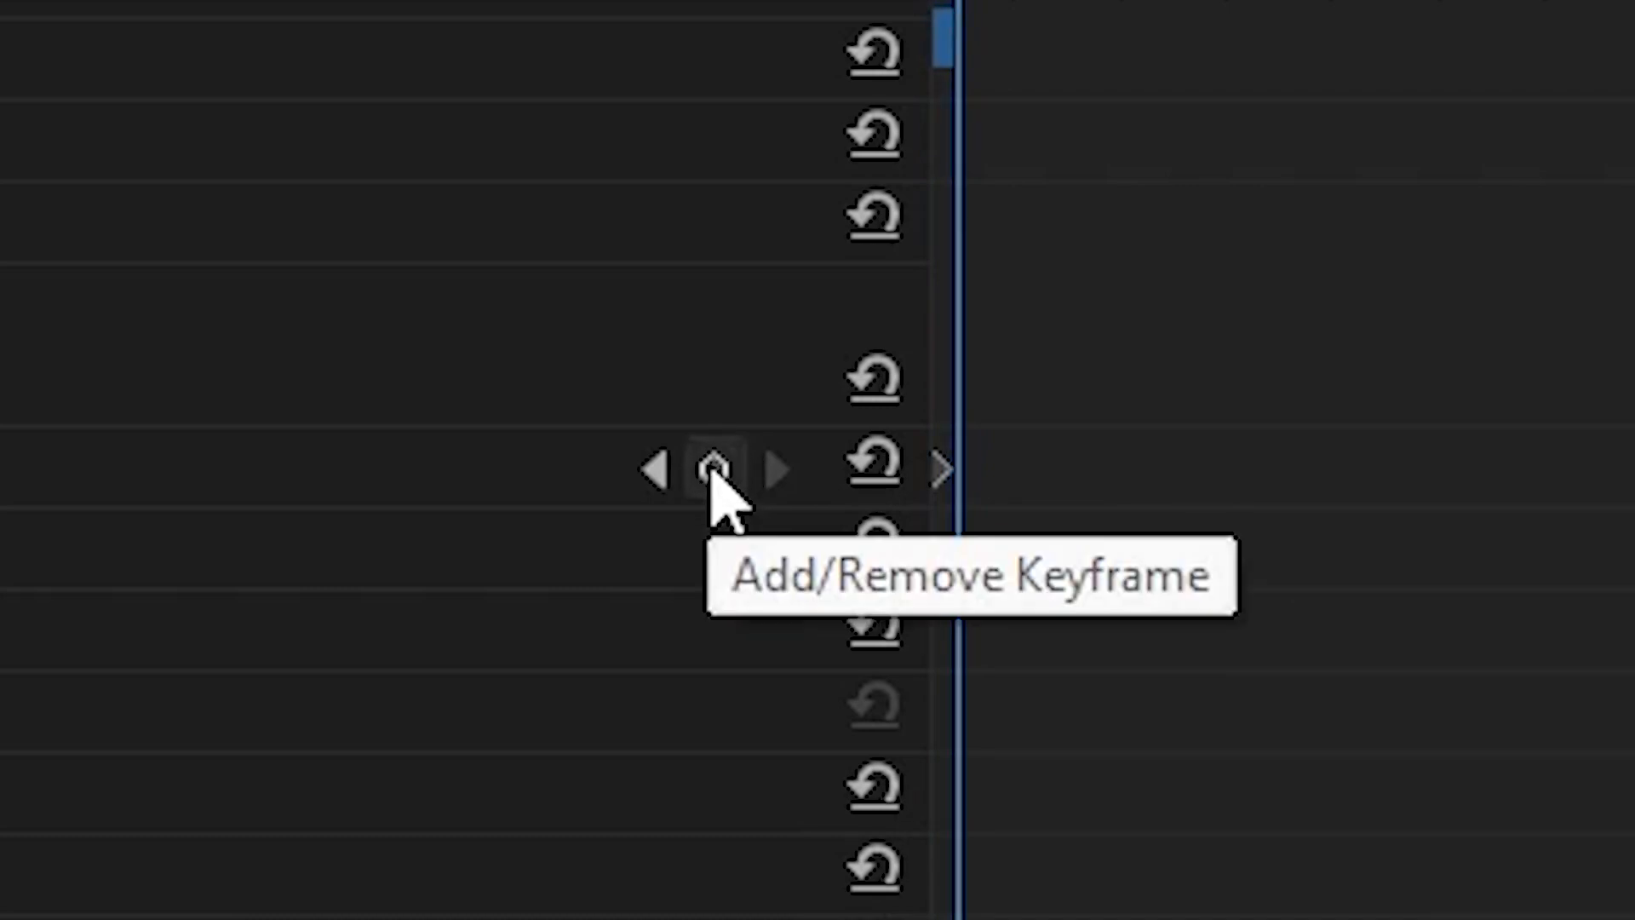
left_click(714, 467)
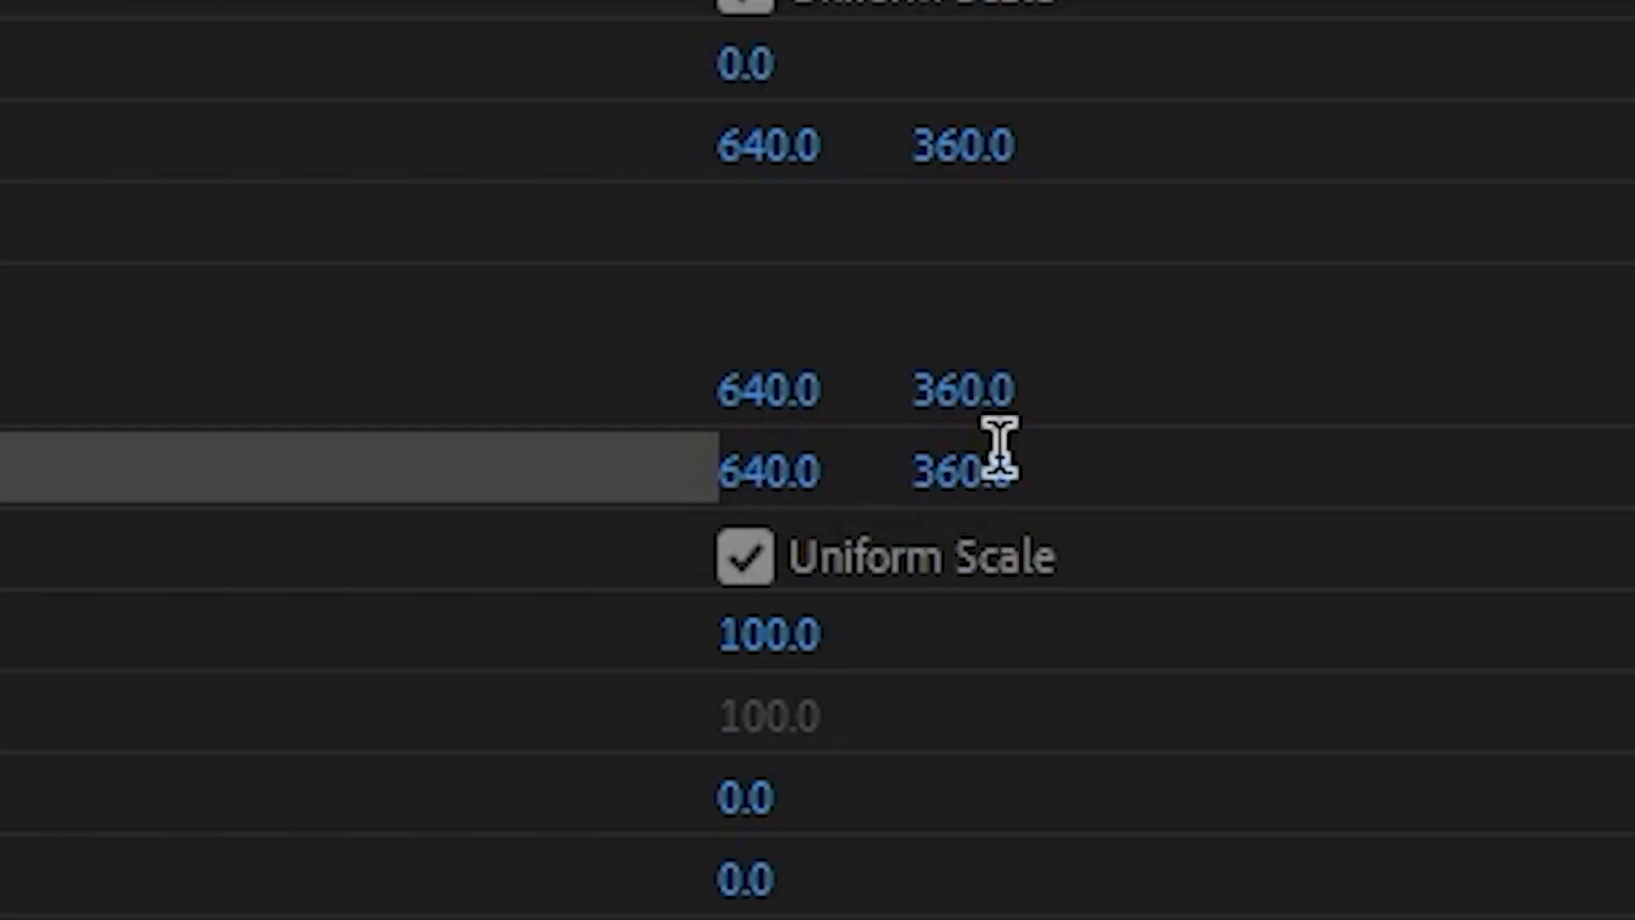
double_click(968, 470)
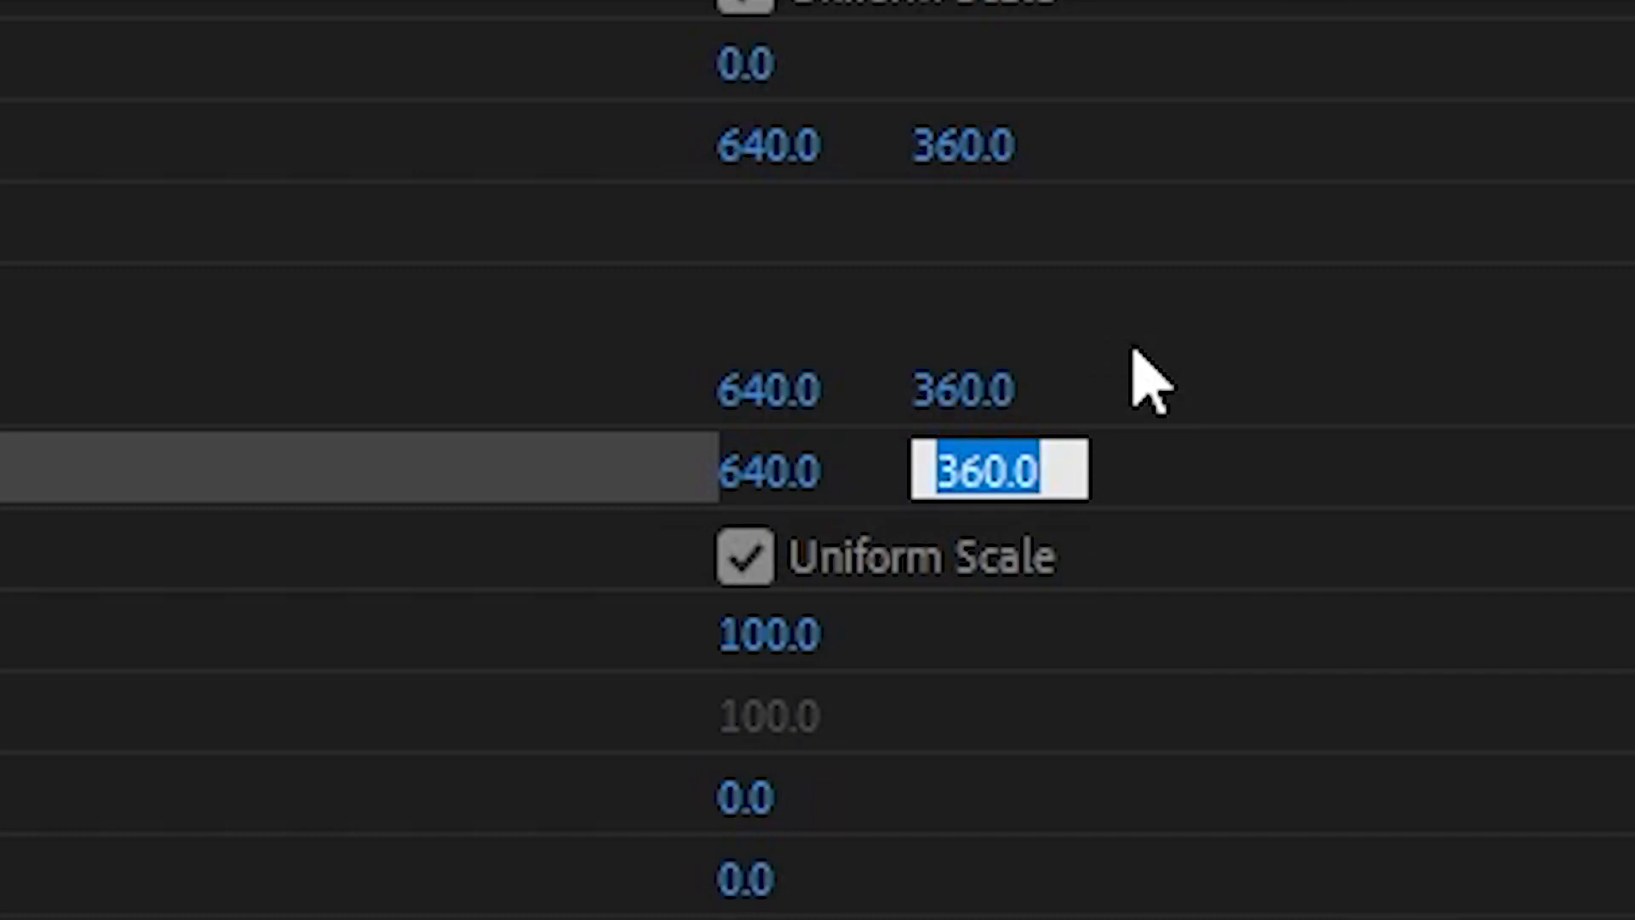
type("400")
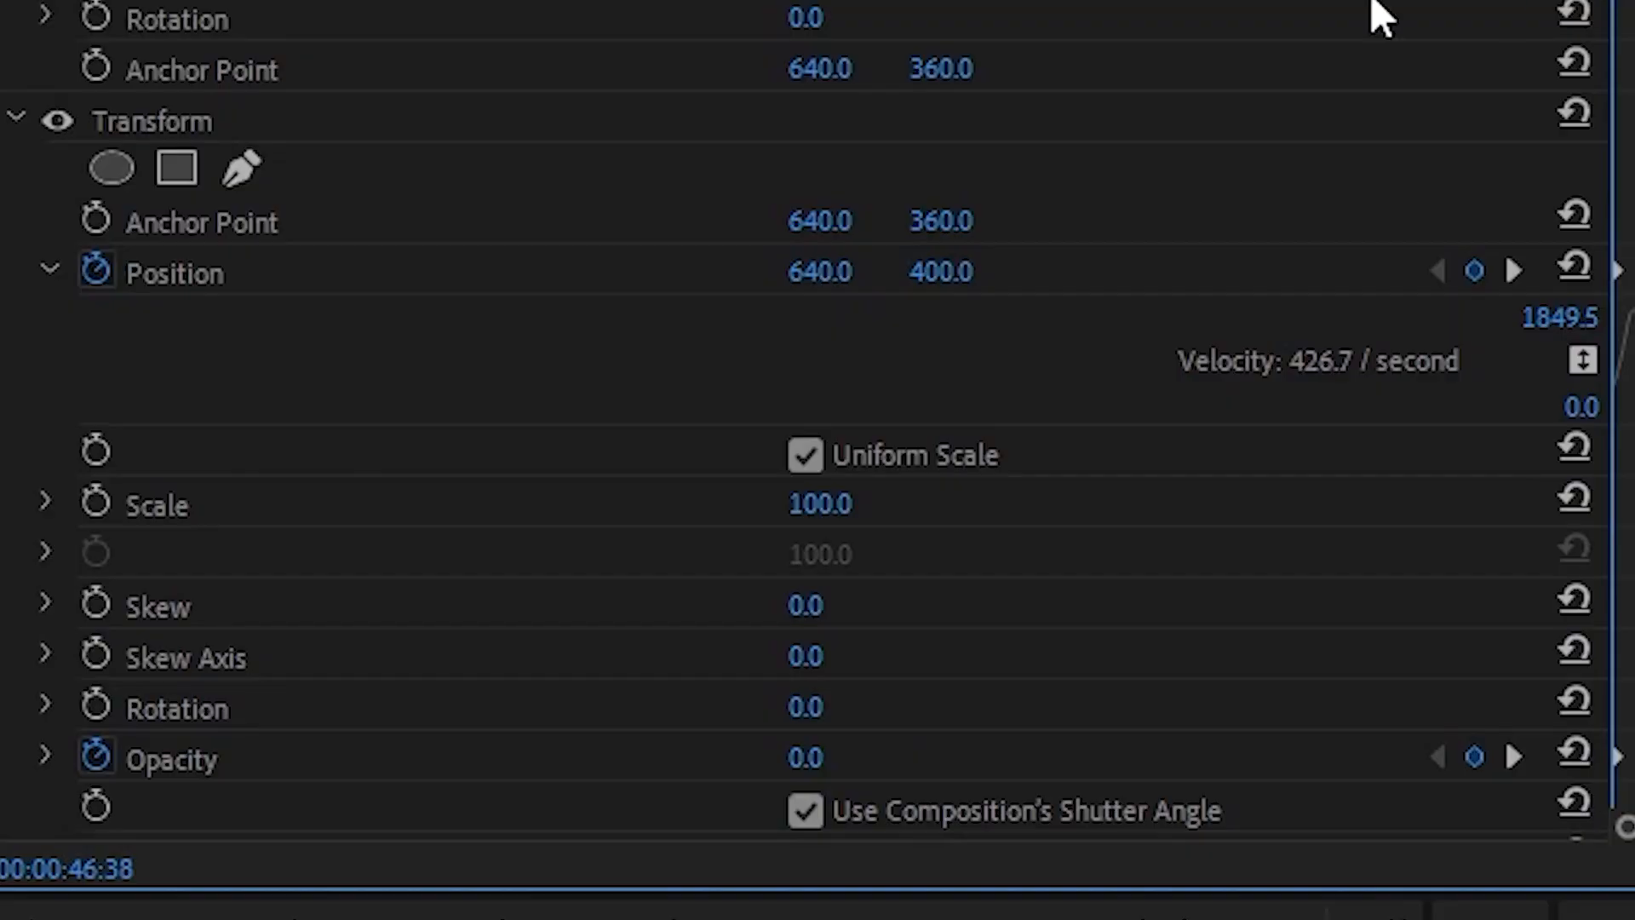
- Keyframe Scale for the pop-in and apply ease interpolation to the keyframes
left_click(157, 504)
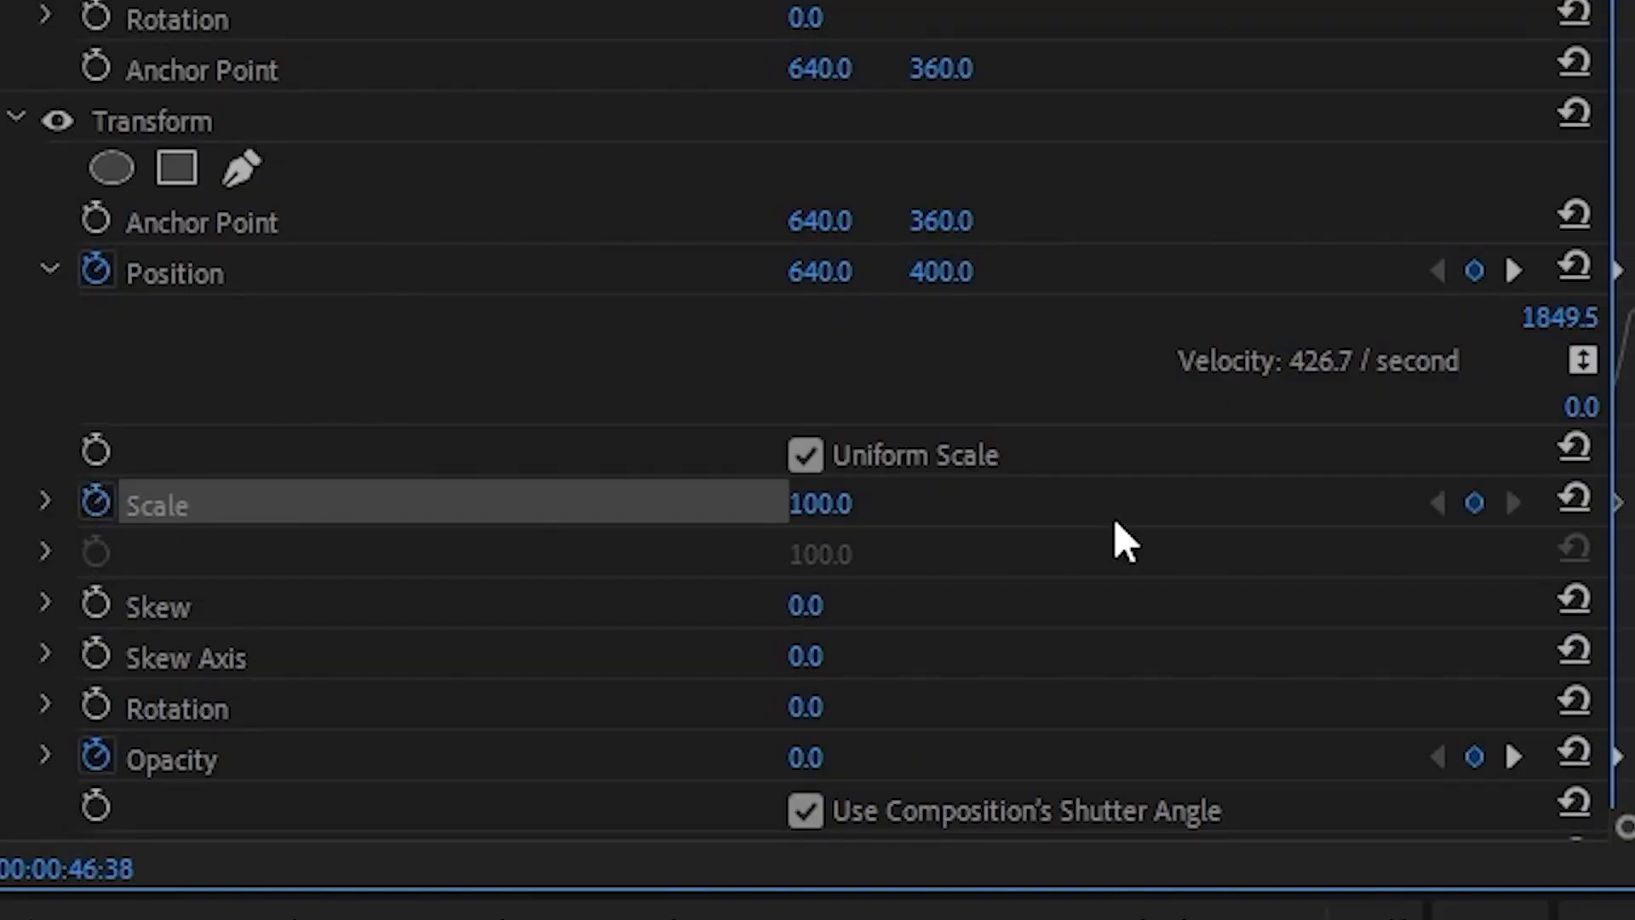
double_click(822, 504)
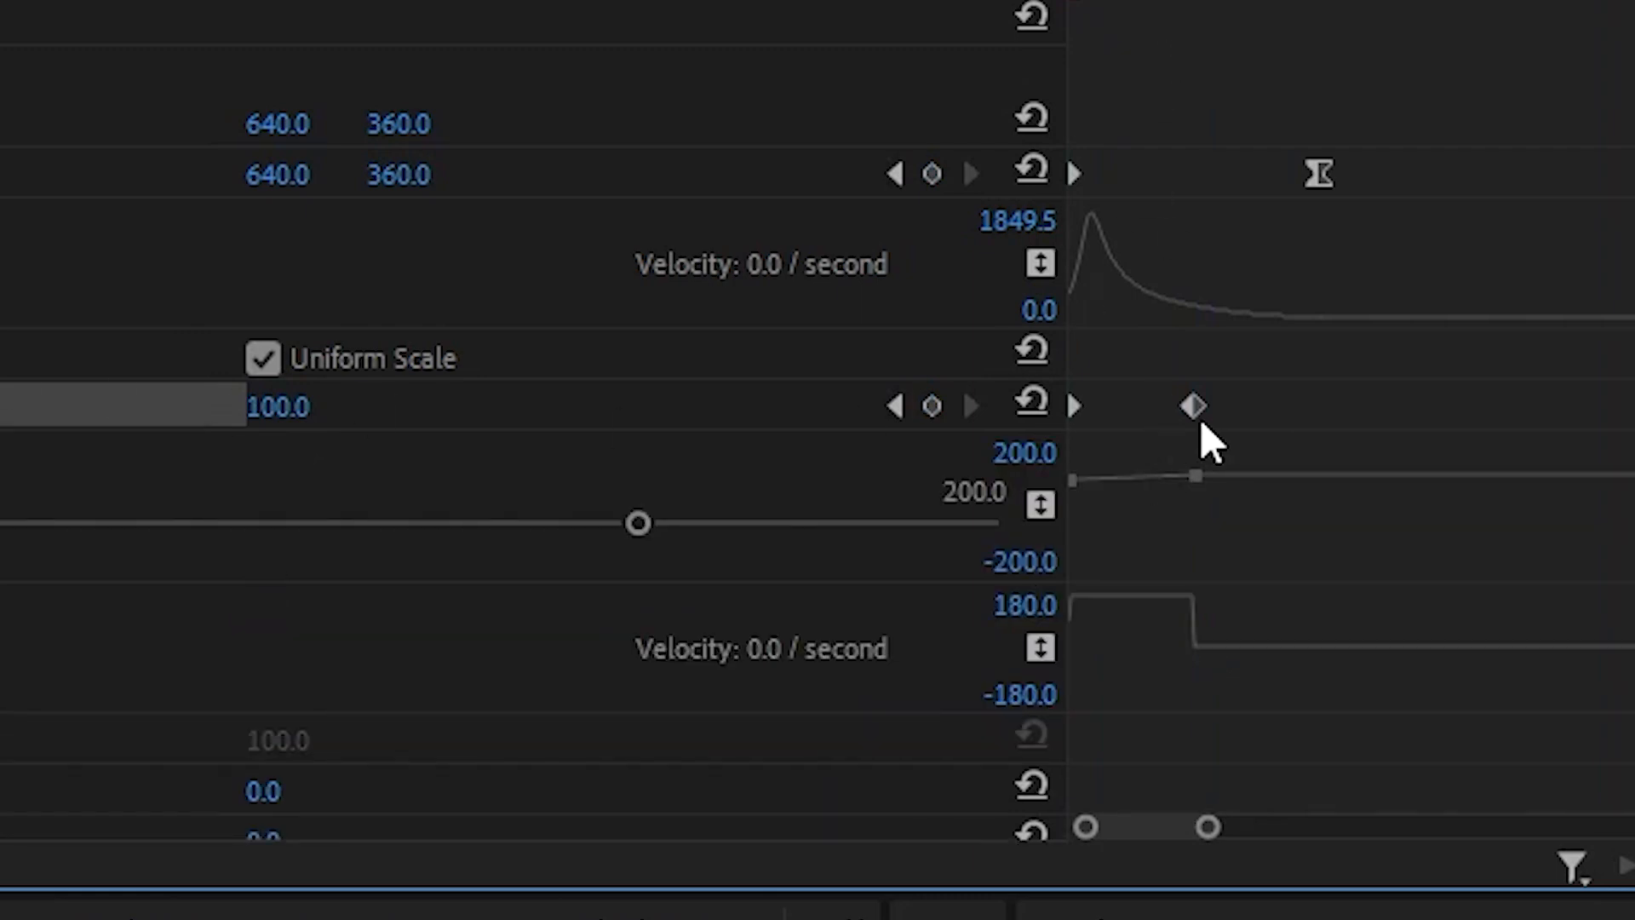
right_click(1194, 406)
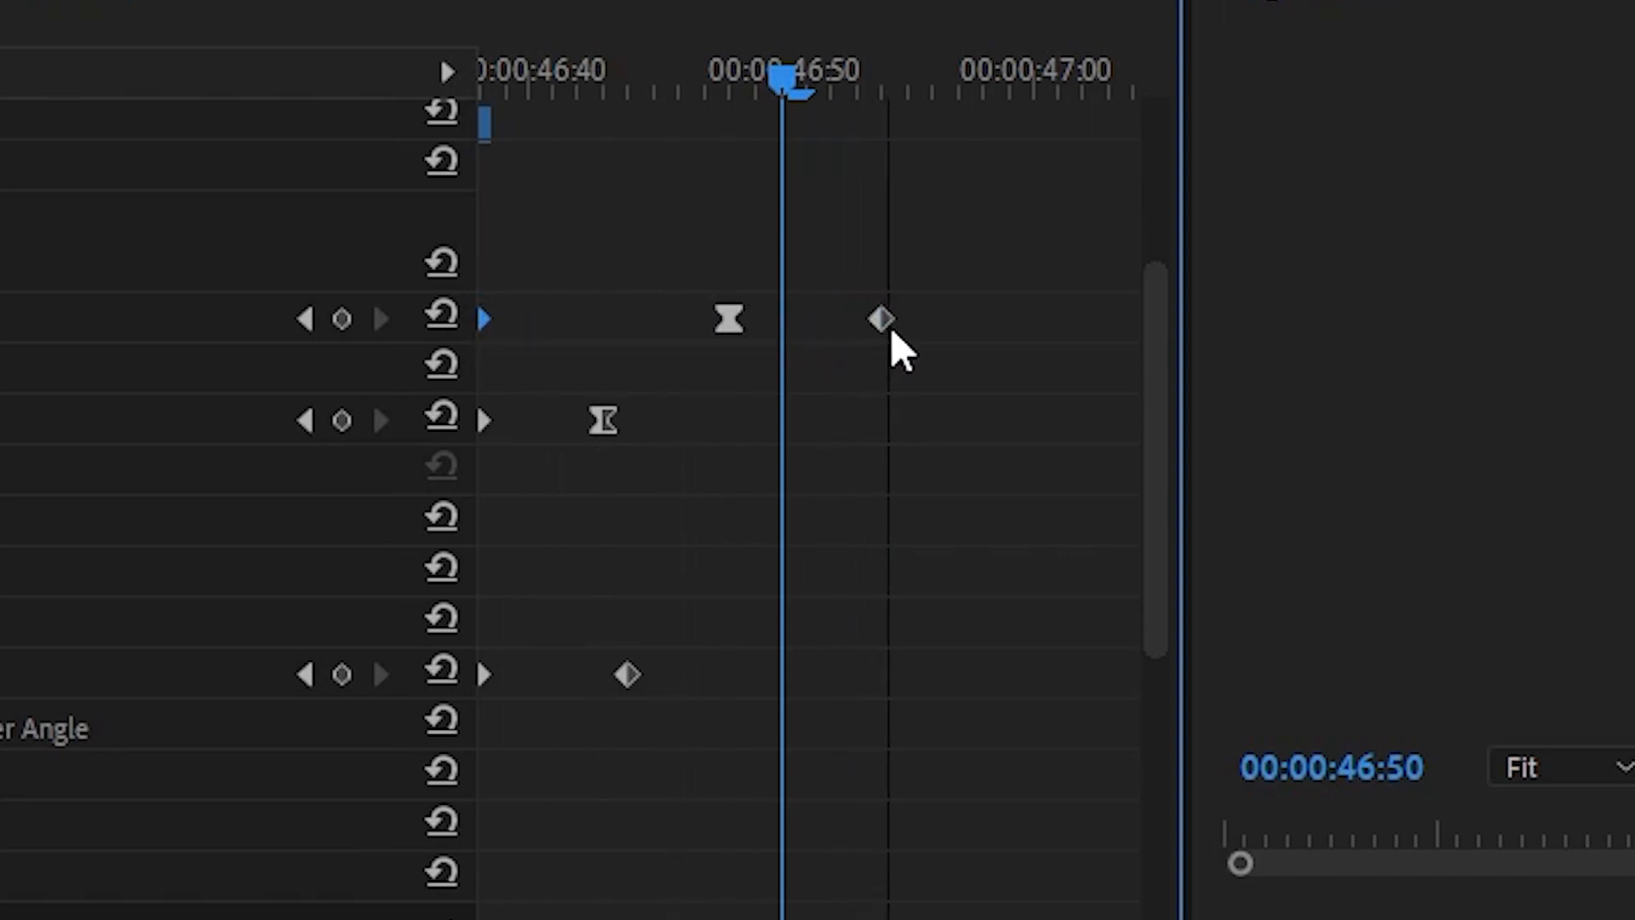
- Move the second Position keyframe later in the clip so Opacity reaches 100 after the fade-in
left_click_drag(781, 78, 709, 78)
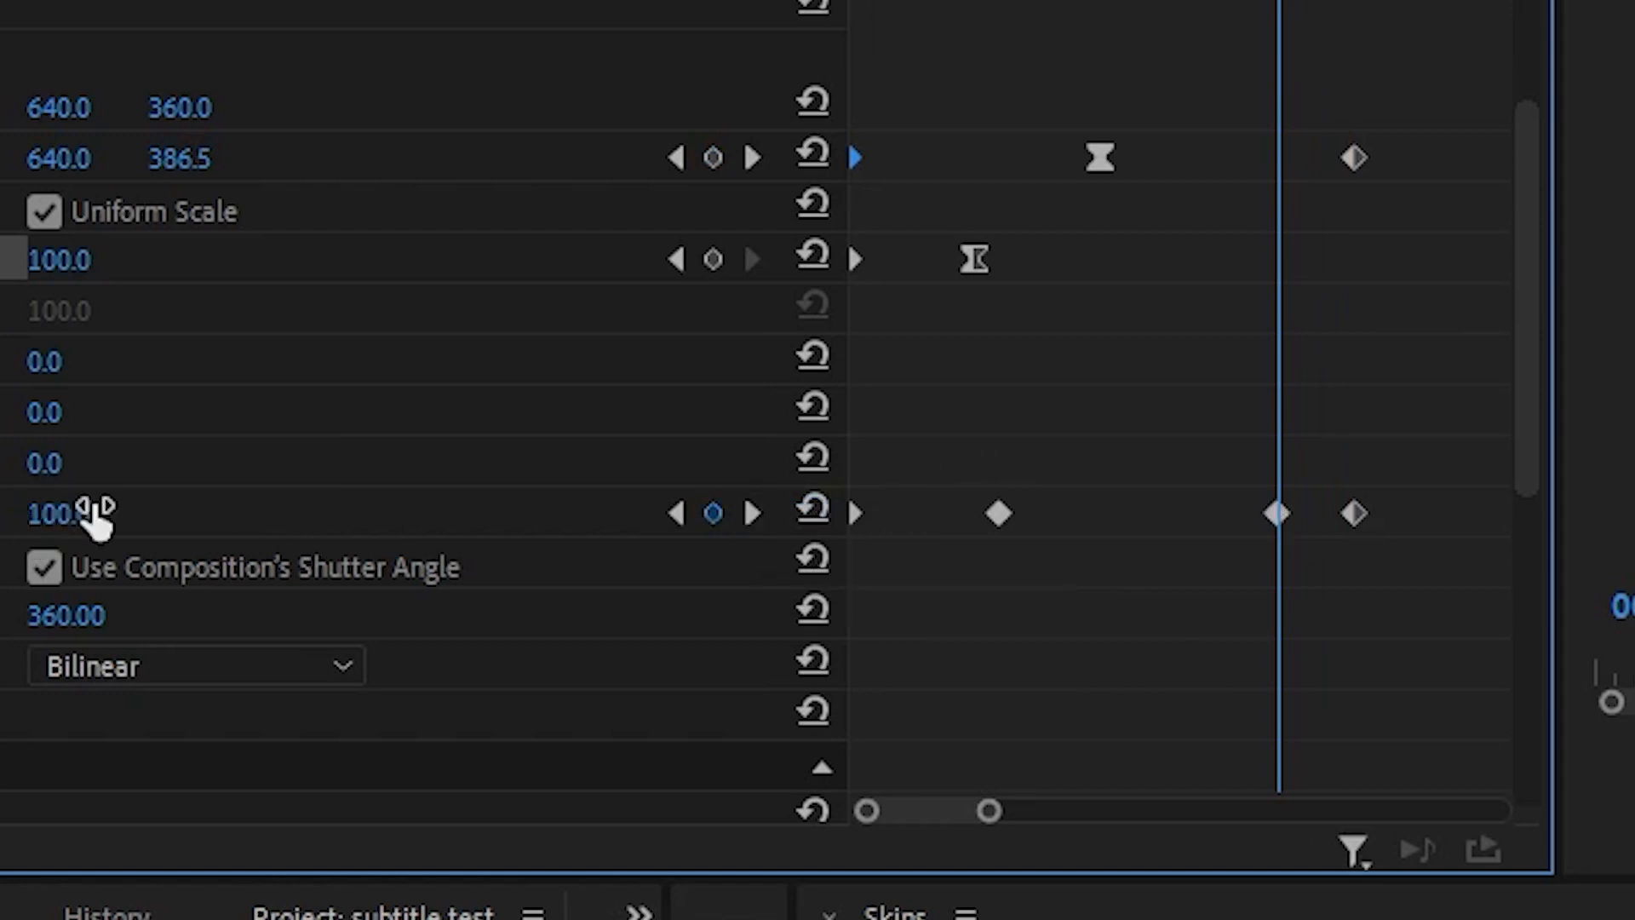
mouse_move(1199, 551)
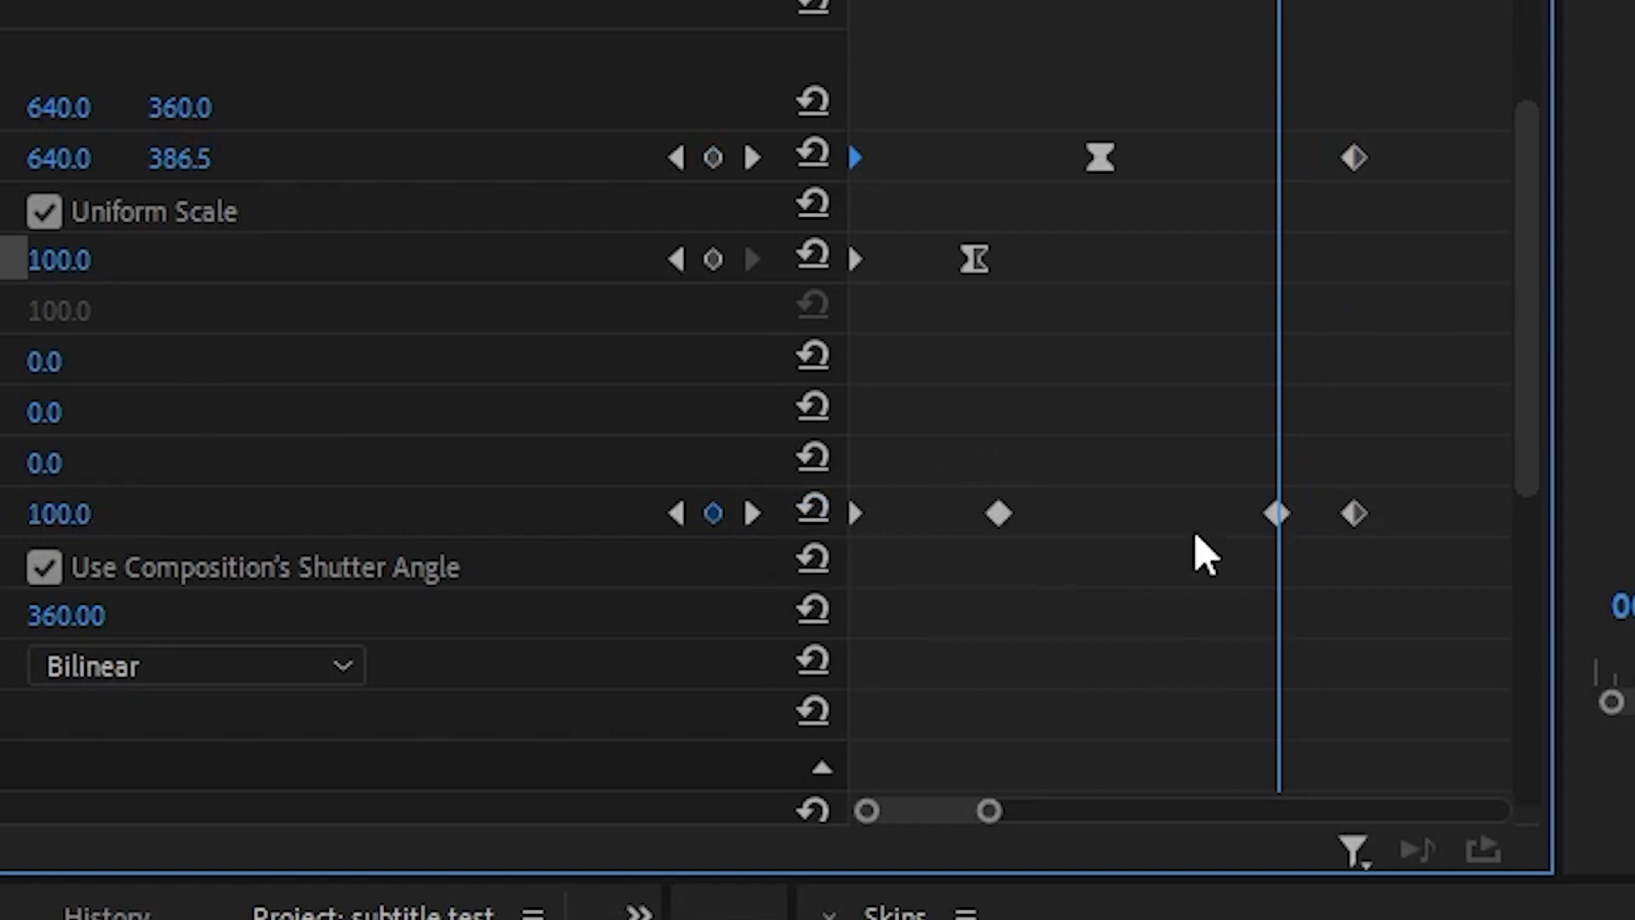